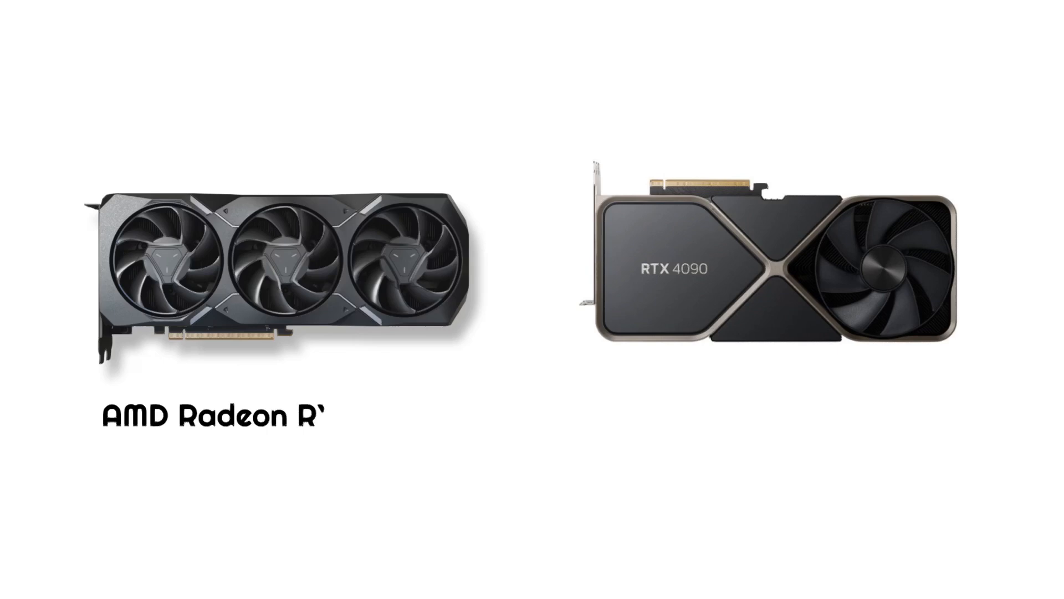
pyautogui.write('X 7900 XT')
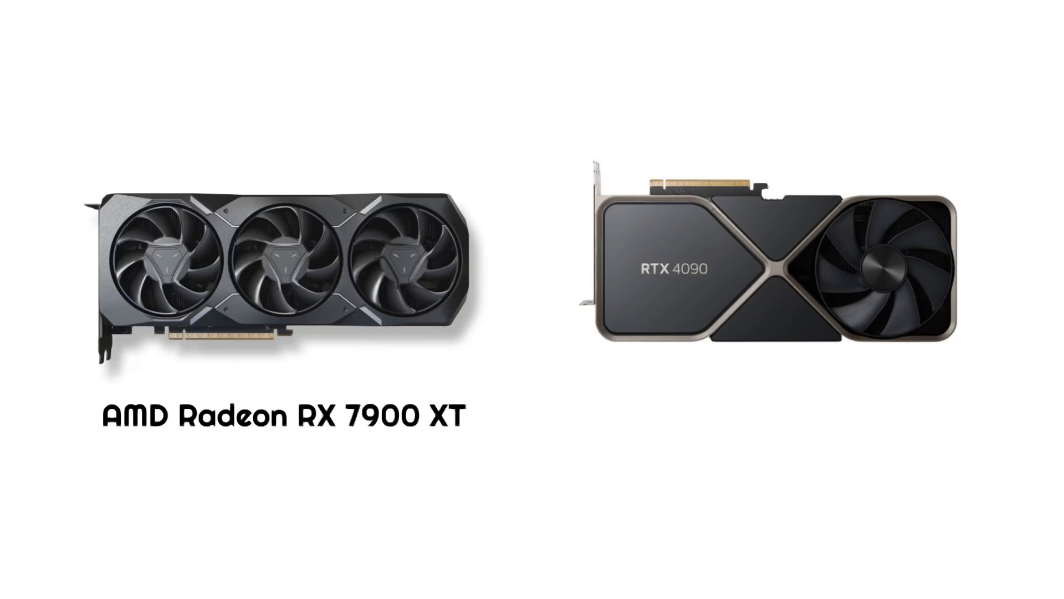